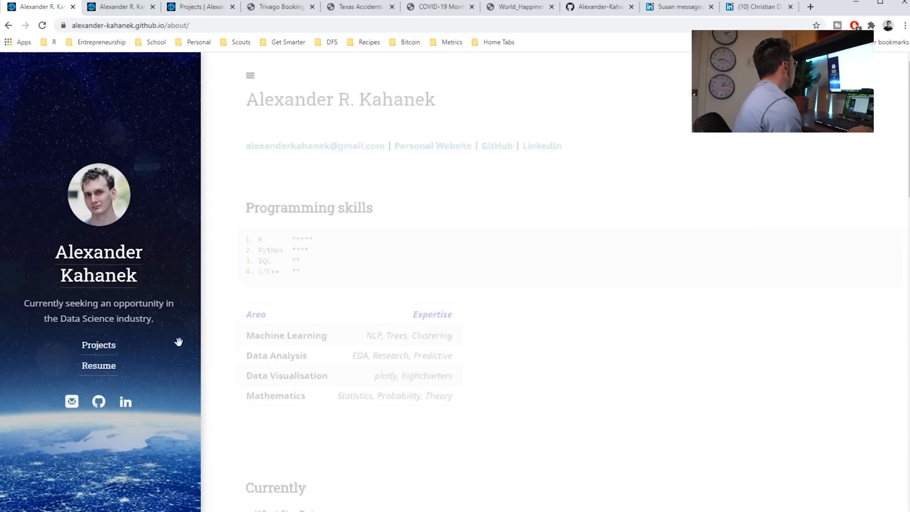
Follow the portfolio's home link to show the About biography on the home page
click(98, 345)
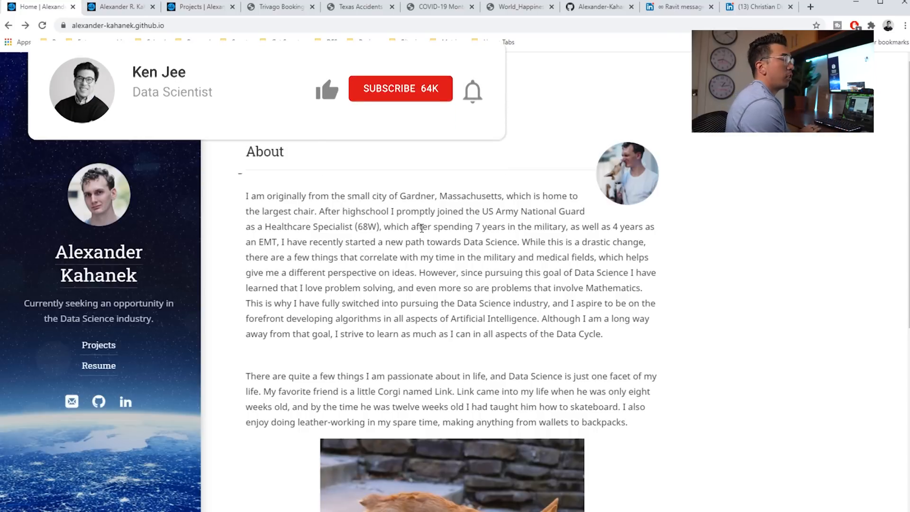
Highlight the paragraph about the corgi Link and scroll down to his skateboarding photo
click(400, 89)
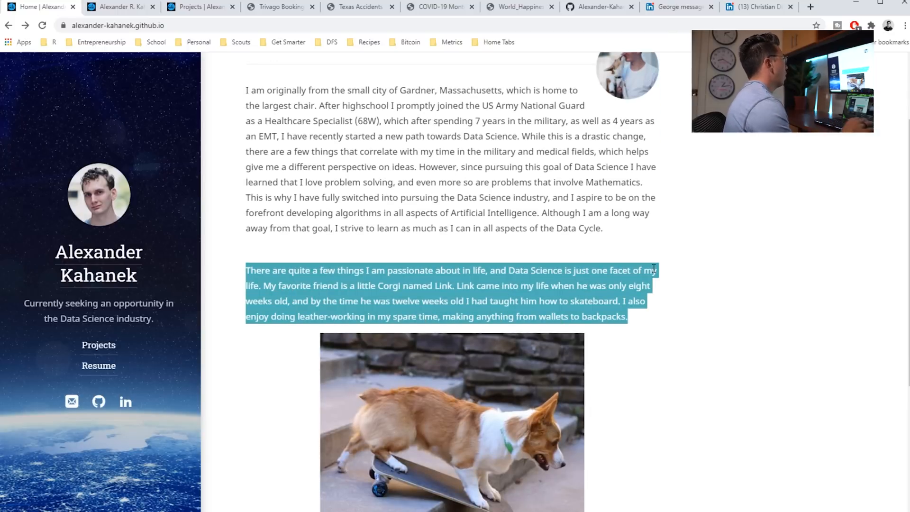
scroll(down, 3)
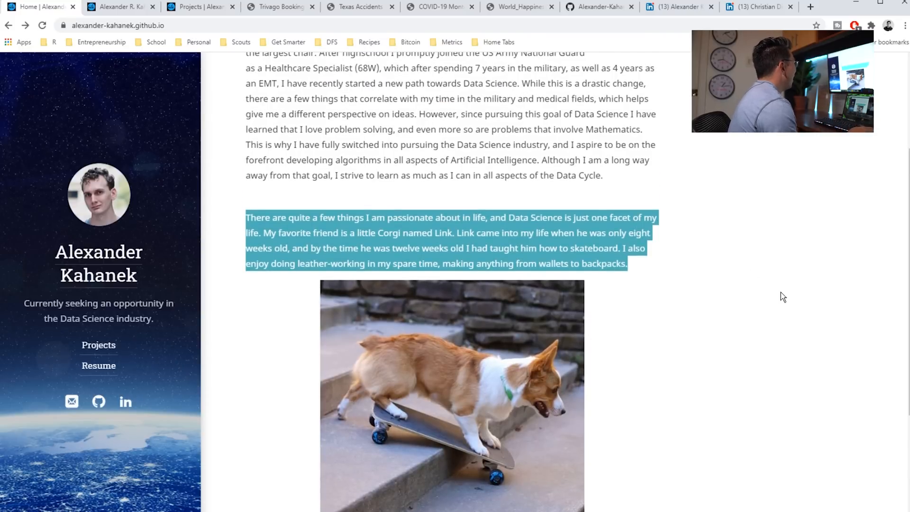
Scroll the /about/ résumé page to the Programming star ratings and expertise table
scroll(down, 3)
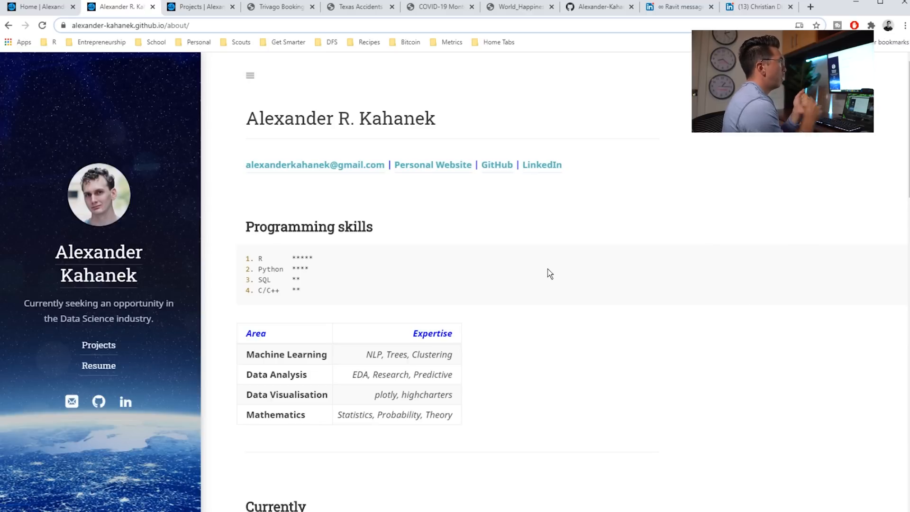
scroll(down, 3)
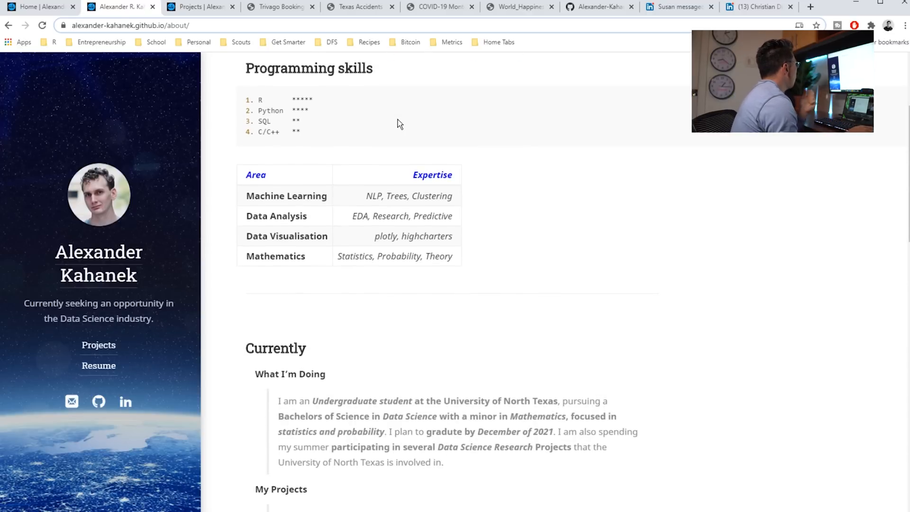
scroll(down, 3)
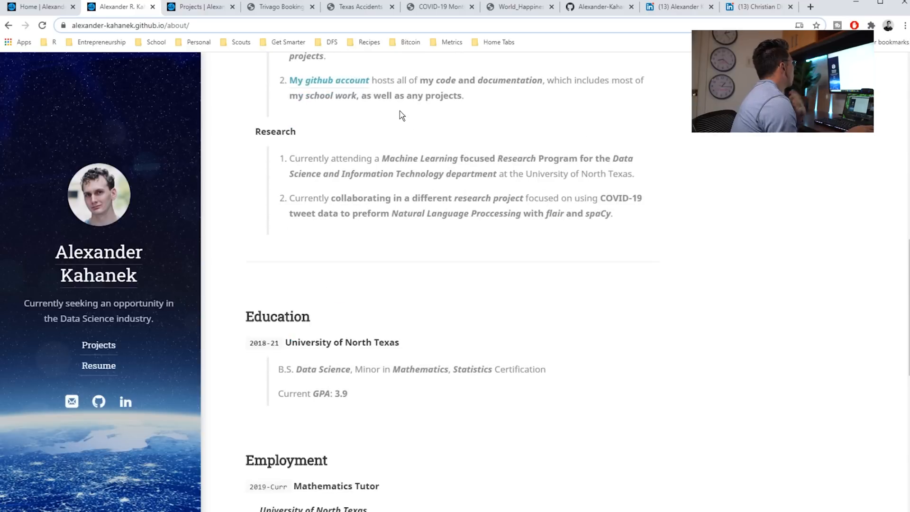
scroll(down, 3)
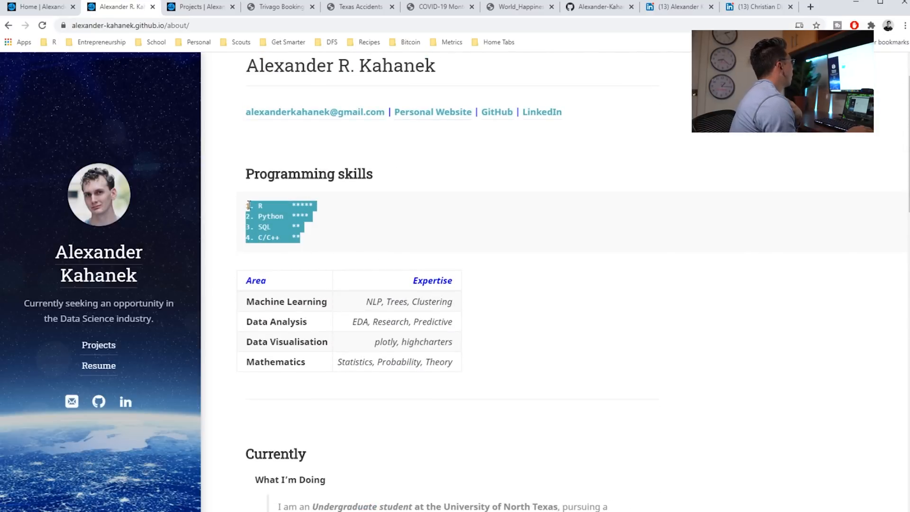
click(325, 208)
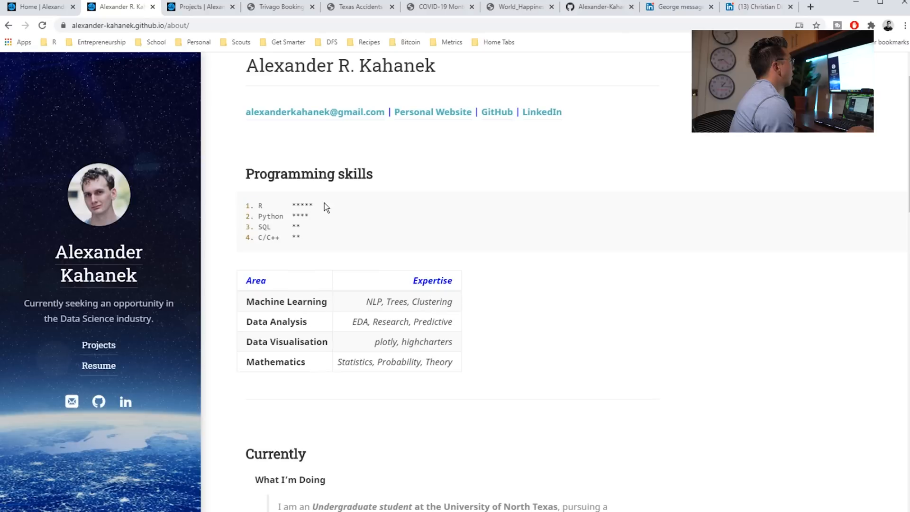